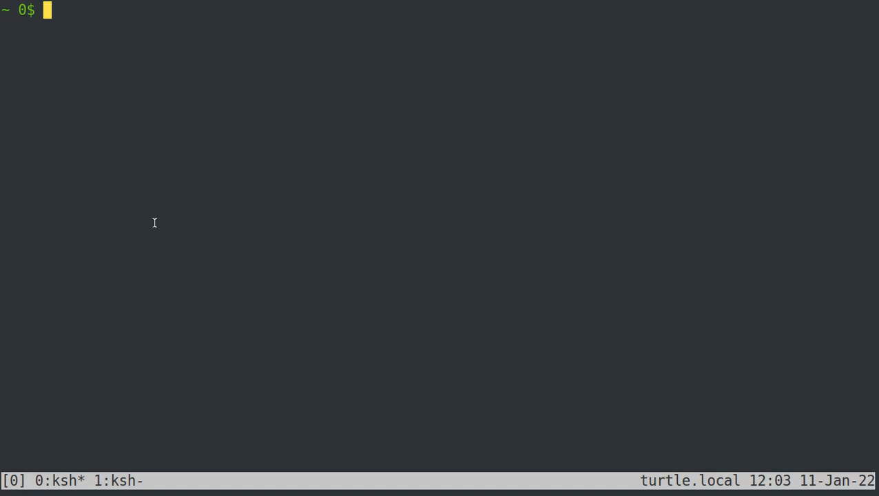
- Enter the mg command at the ksh prompt without running it
{"action": "type", "text": "mg"}
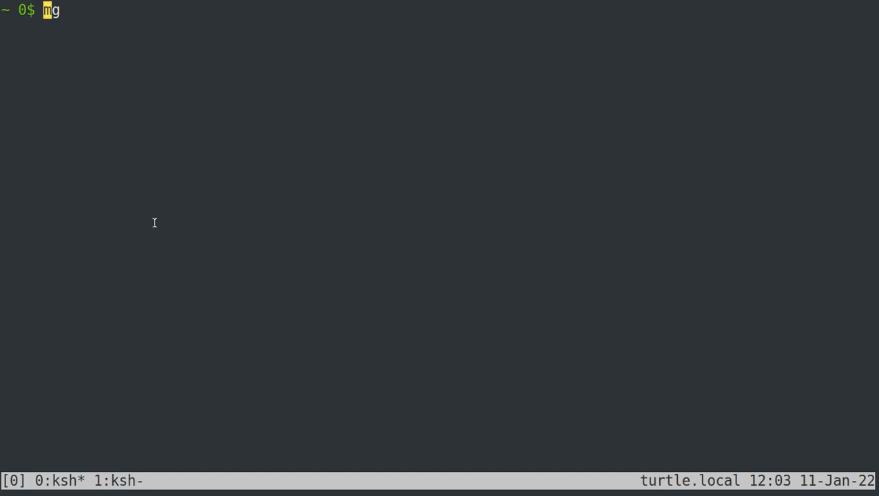
- Check the mg alias, then launch the real mg on a new file test.txt via '\mg test.txt'
{"action": "type", "text": "alias"}
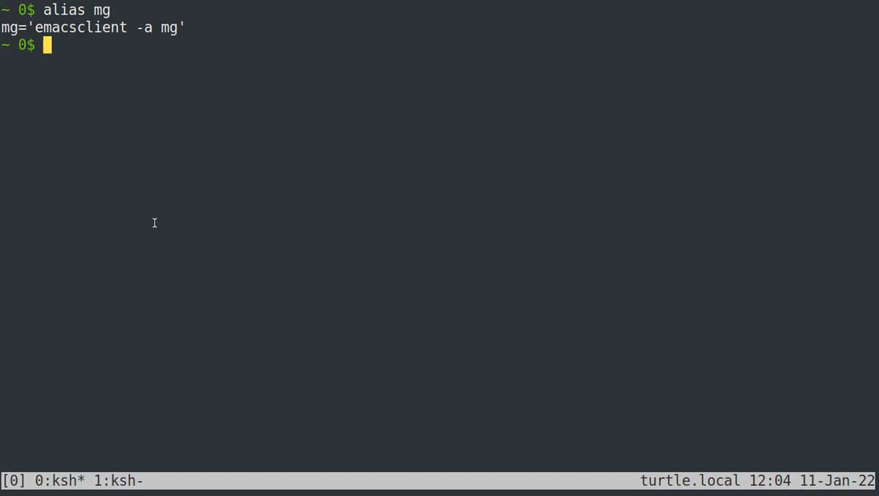
{"action": "type", "text": "mg"}
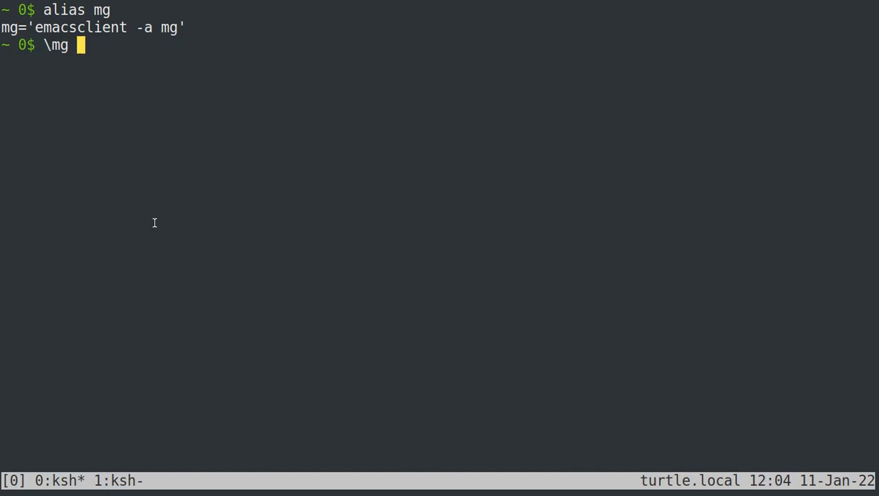
{"action": "type", "text": "test"}
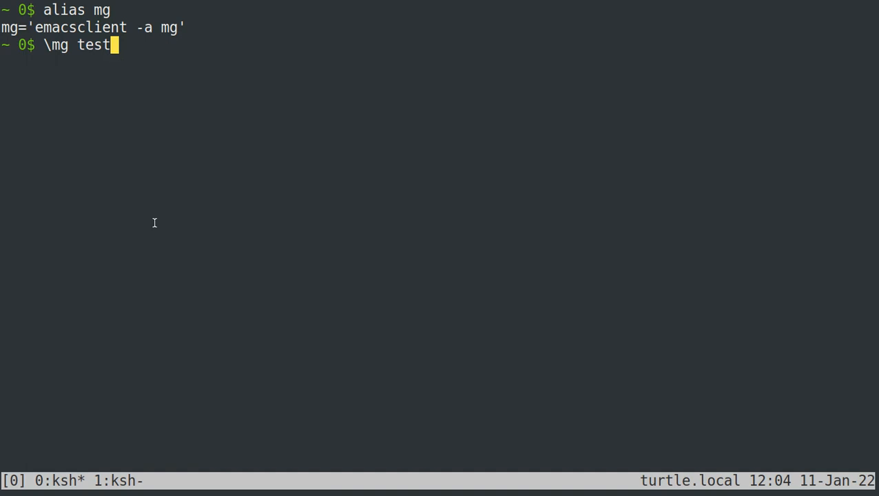
{"action": "type", "text": ".txt"}
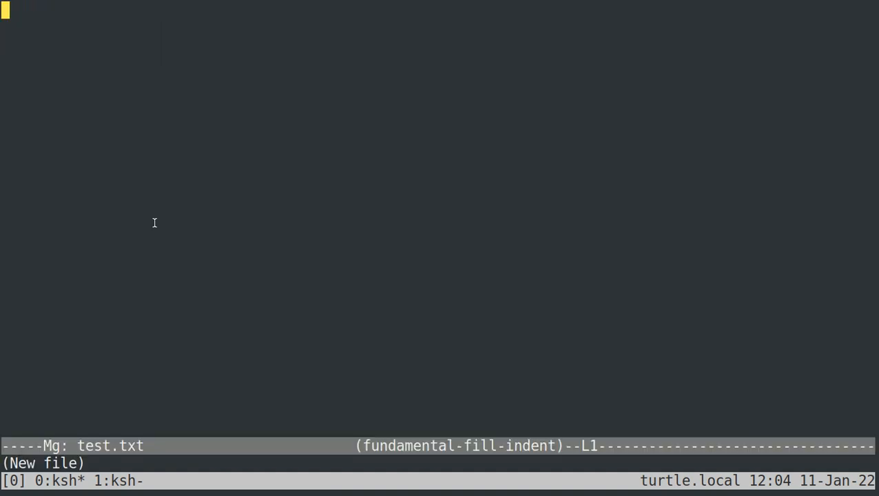
- Enter junk text, erase it, and leave the line 'start typing' followed by blank lines
{"action": "type", "text": "lsdkfjlsdkf"}
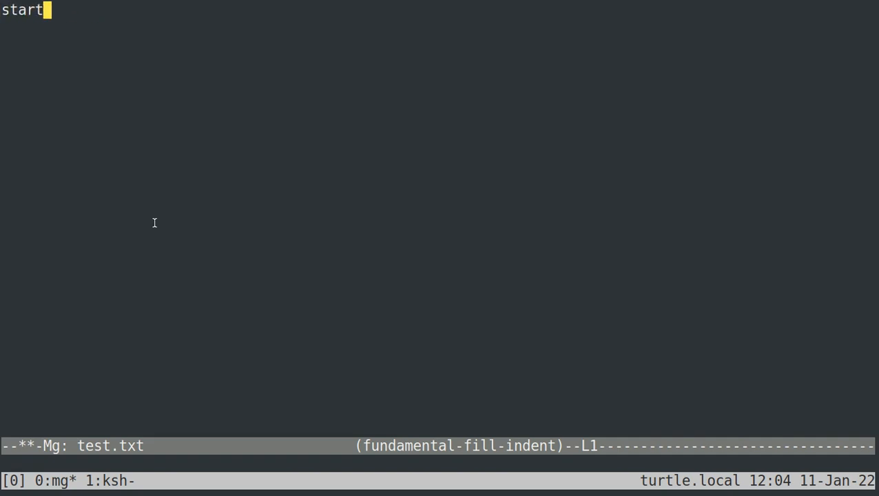
{"action": "type", "text": "typing"}
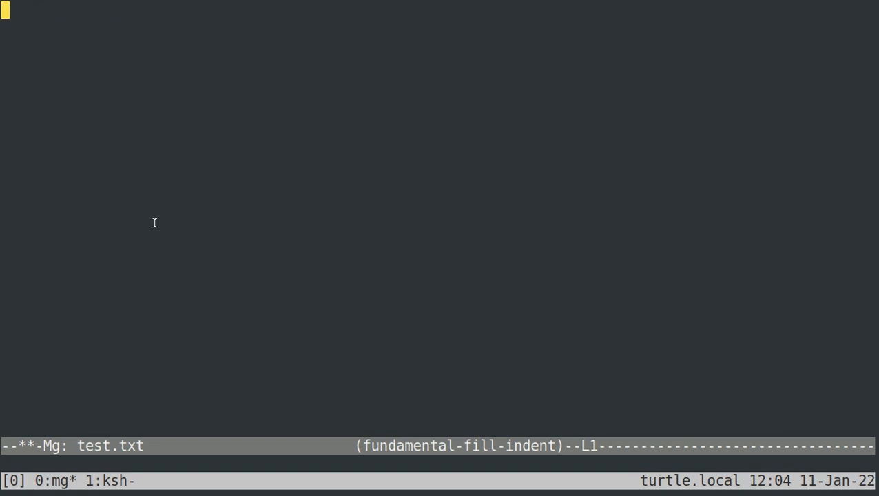
{"action": "type", "text": "star"}
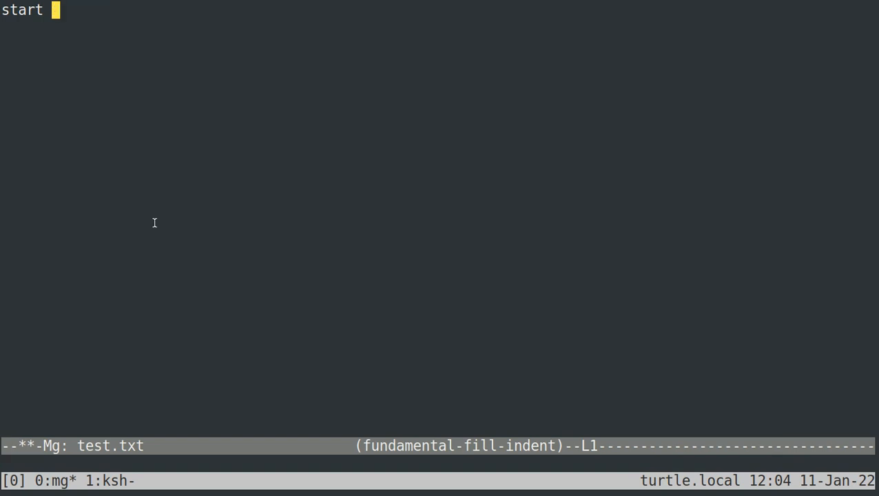
{"action": "type", "text": "typing"}
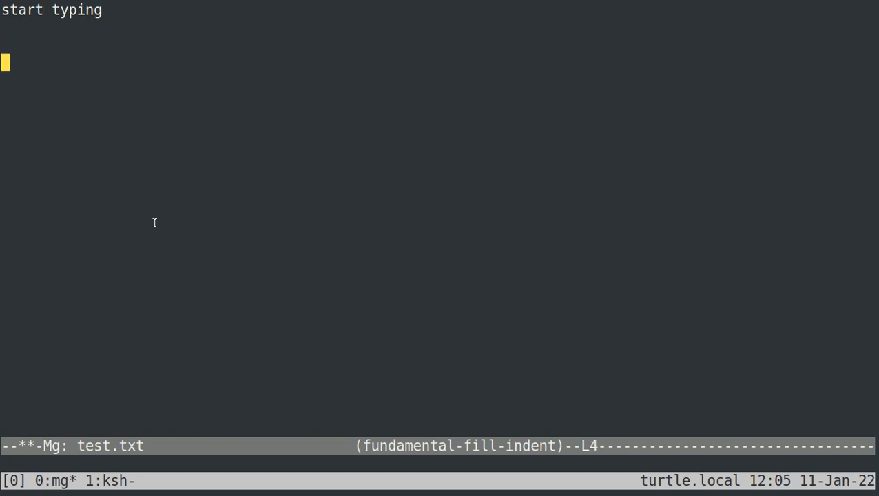
- Run the yank command via M-x to paste a 'start' line above 'start typing'
{"action": "key", "text": "M-x"}
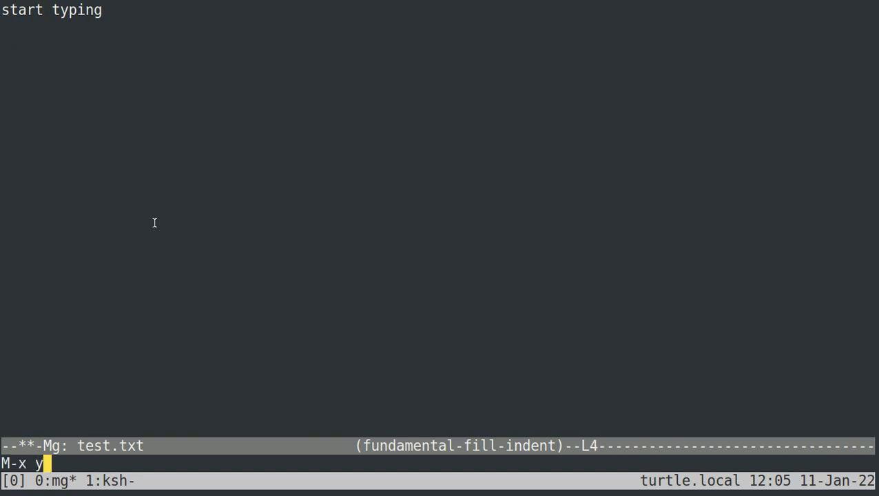
{"action": "type", "text": "ank"}
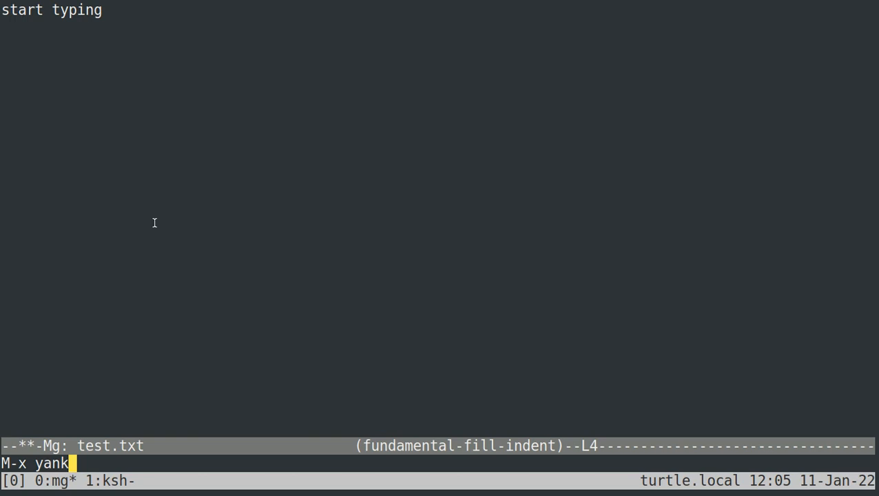
{"action": "key", "text": "Return"}
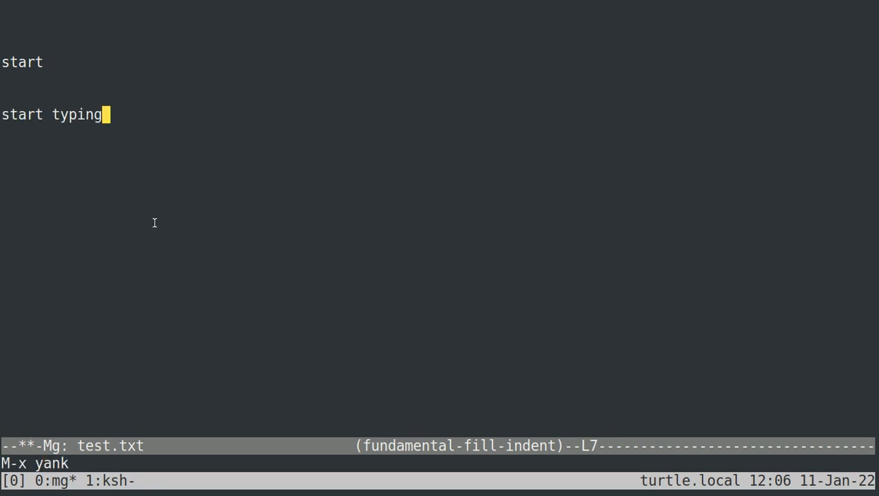
{"action": "mouse_move", "coordinate": [129, 228]}
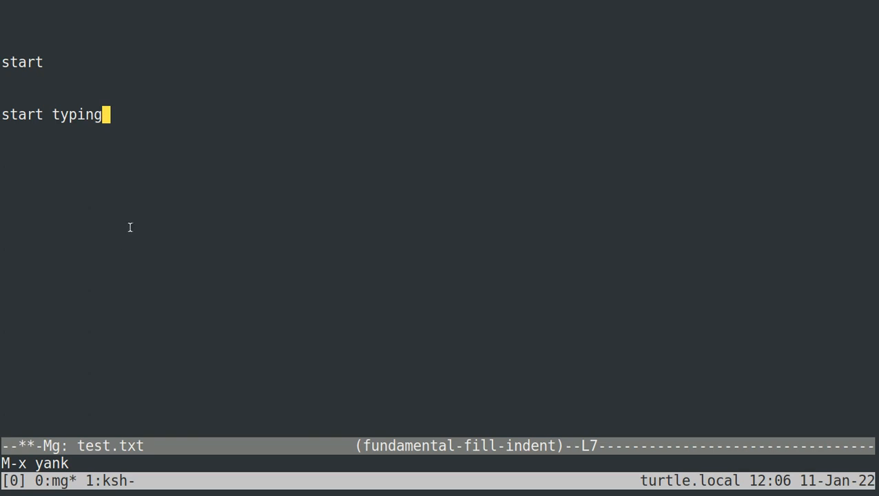
{"action": "mouse_move", "coordinate": [408, 477]}
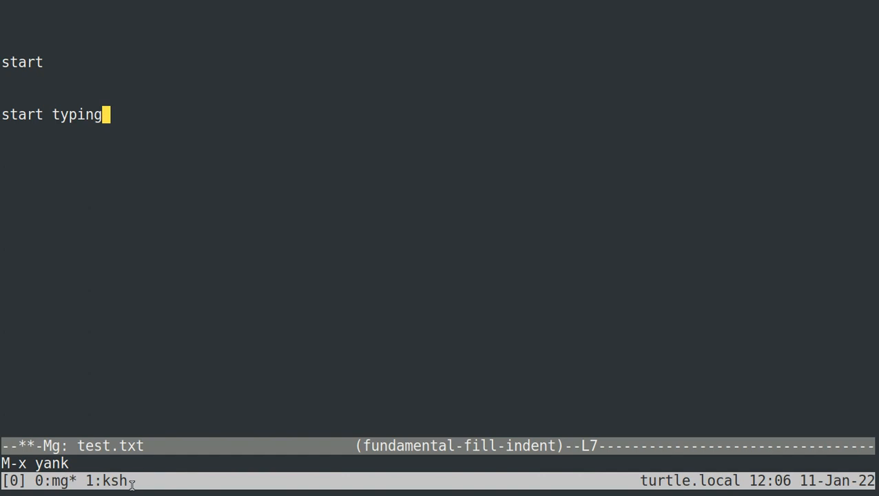
{"action": "mouse_move", "coordinate": [137, 278]}
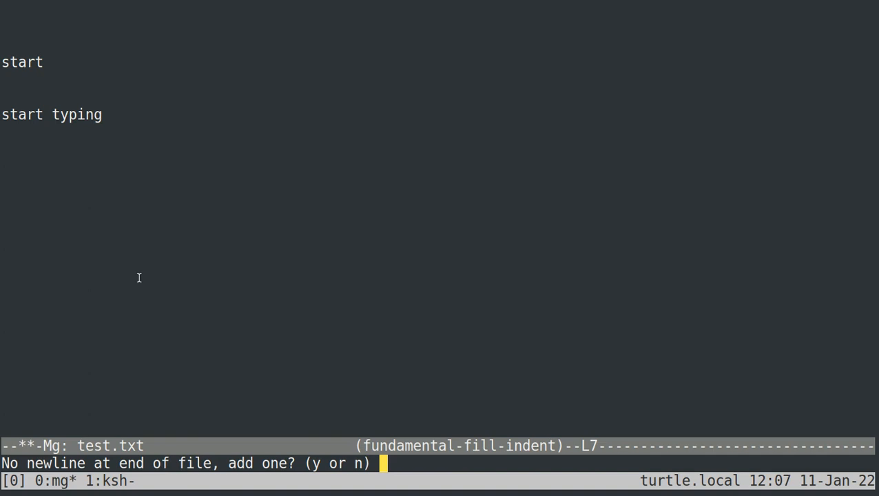
- Save test.txt, agreeing to add a final newline, and quit mg
{"action": "key", "text": "y"}
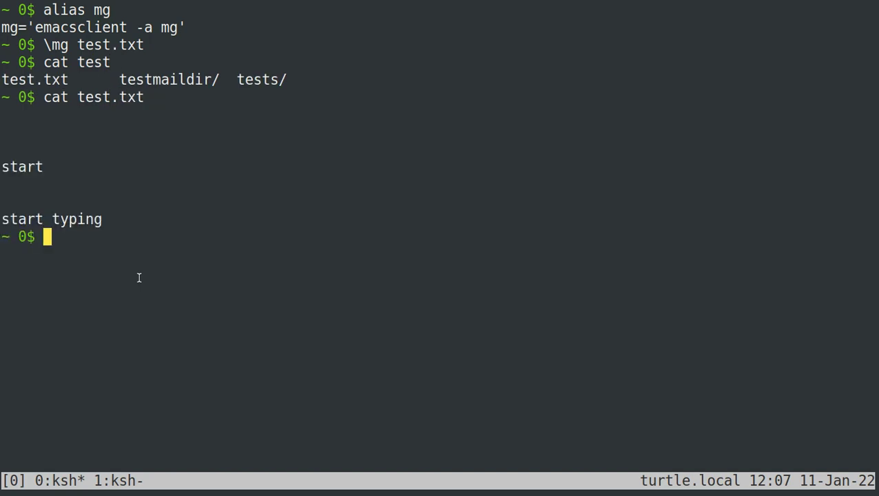
- Show test.txt with cat, then enter 'doas mg /etc/whatever' at the prompt without running it
{"action": "type", "text": "doas"}
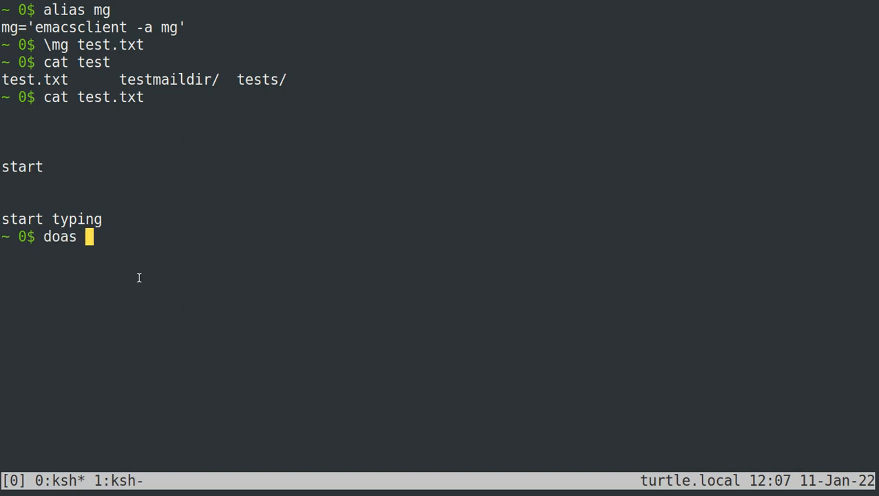
{"action": "type", "text": "mg"}
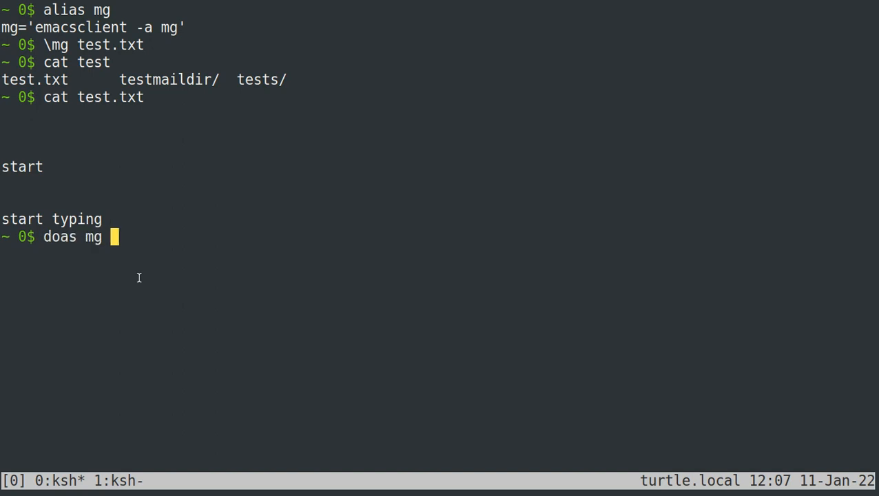
{"action": "type", "text": "/etc/"}
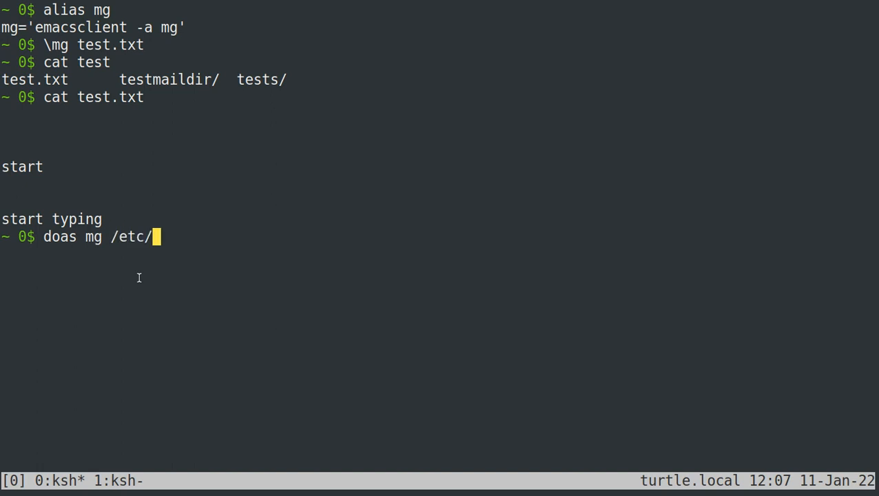
{"action": "type", "text": "whatever"}
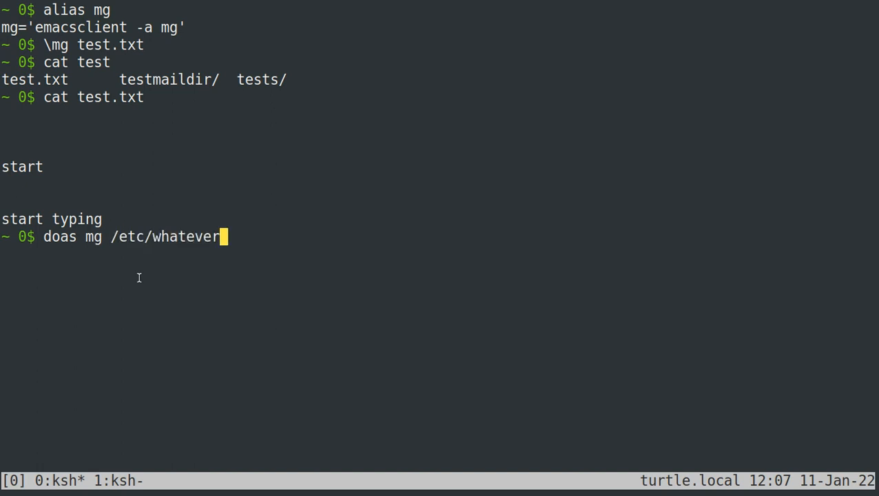